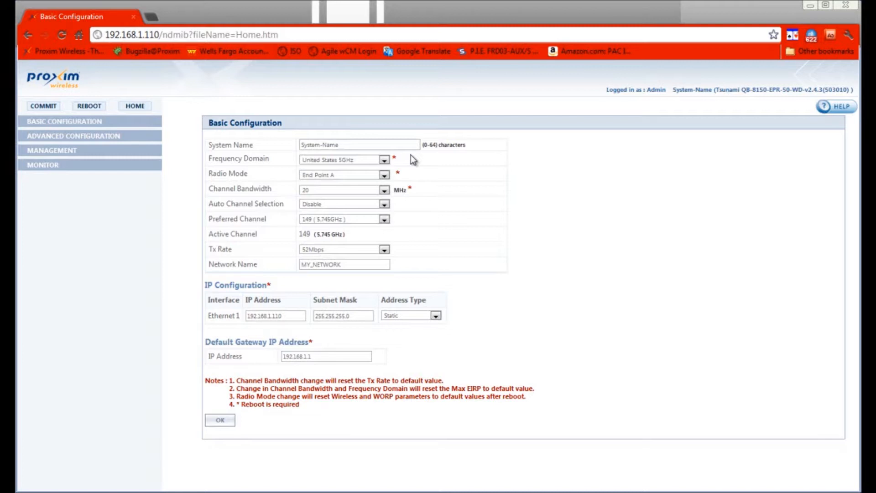
Set the radio mode to End Point A and begin editing the network name.
{"action": "left_click", "coordinate": [383, 174]}
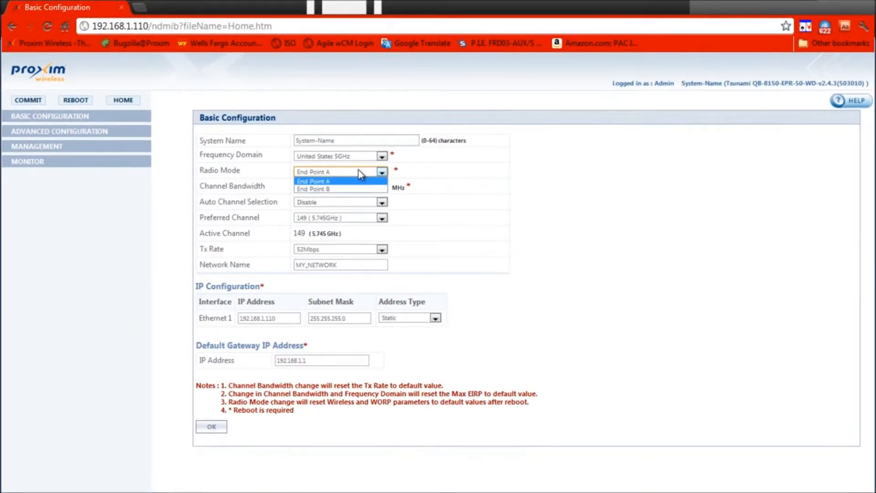
{"action": "mouse_move", "coordinate": [364, 174]}
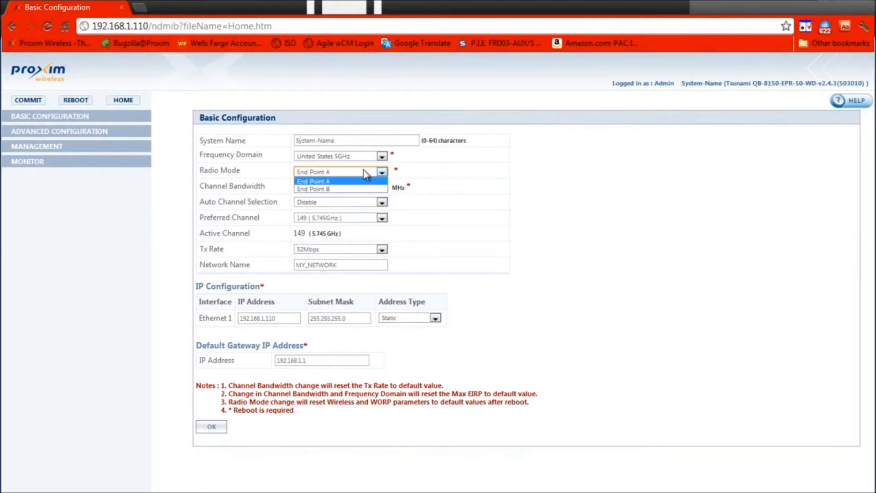
{"action": "left_click", "coordinate": [313, 181]}
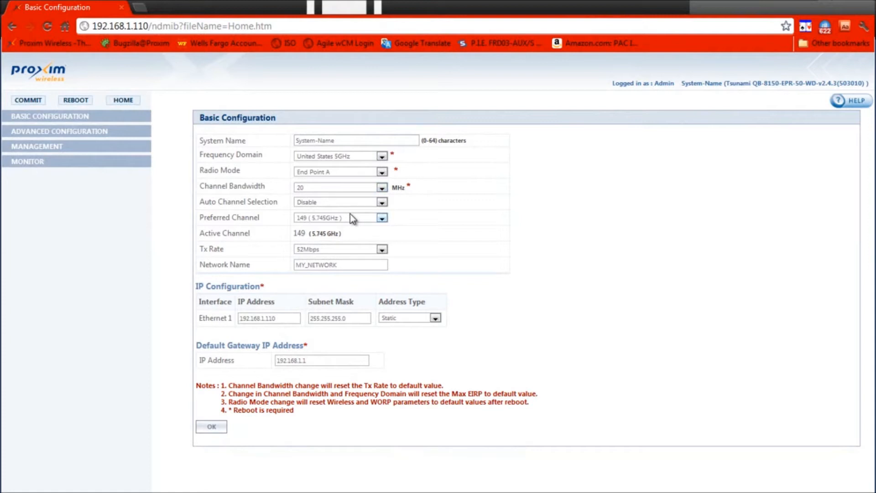
{"action": "left_click", "coordinate": [340, 265]}
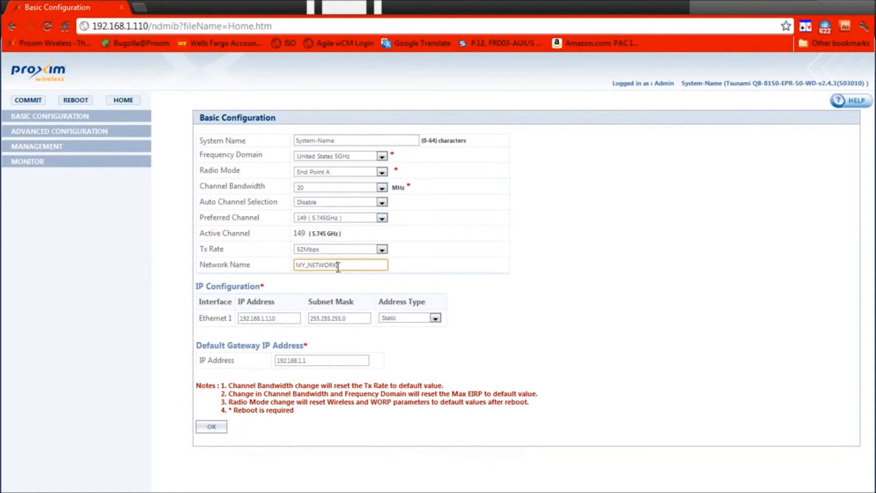
{"action": "mouse_move", "coordinate": [218, 195]}
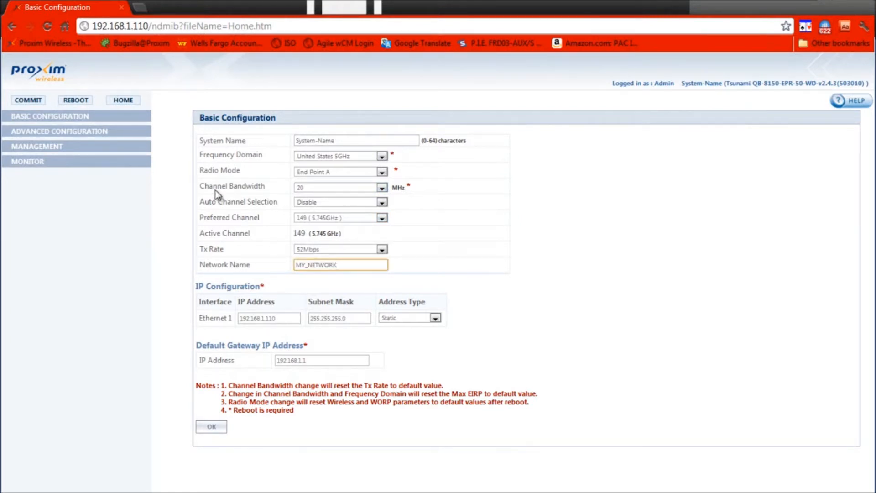
Under Advanced Configuration's wireless security profiles, edit the WORP Security profile.
{"action": "left_click", "coordinate": [59, 131]}
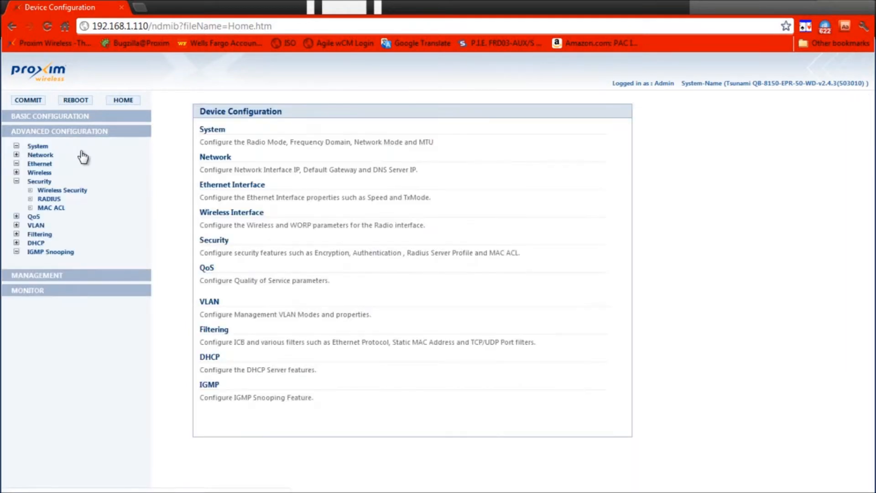
{"action": "left_click", "coordinate": [62, 190]}
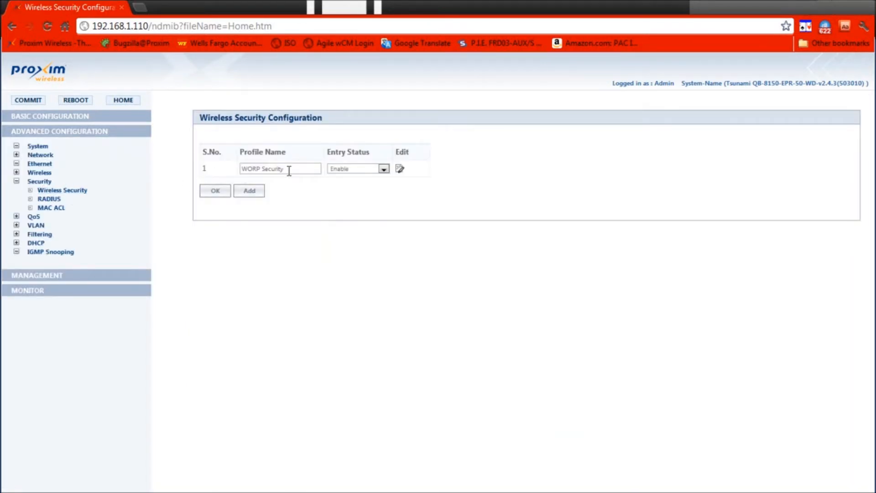
{"action": "left_click", "coordinate": [400, 168]}
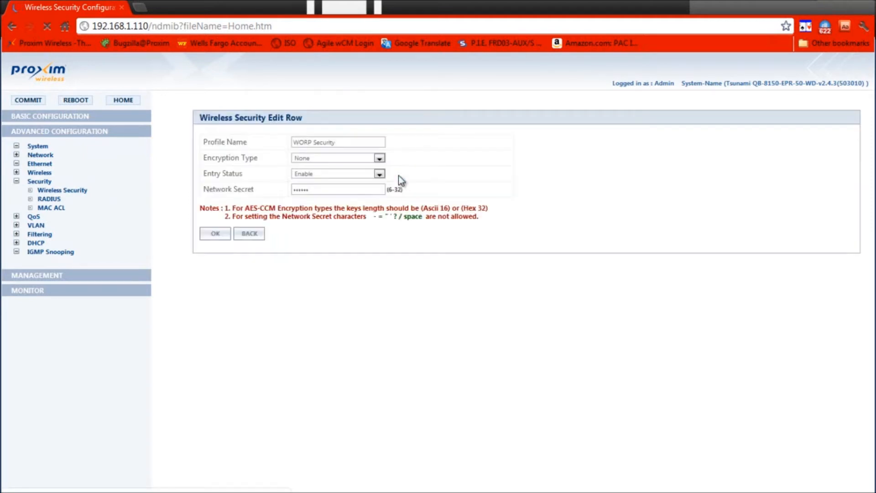
{"action": "left_click", "coordinate": [338, 189]}
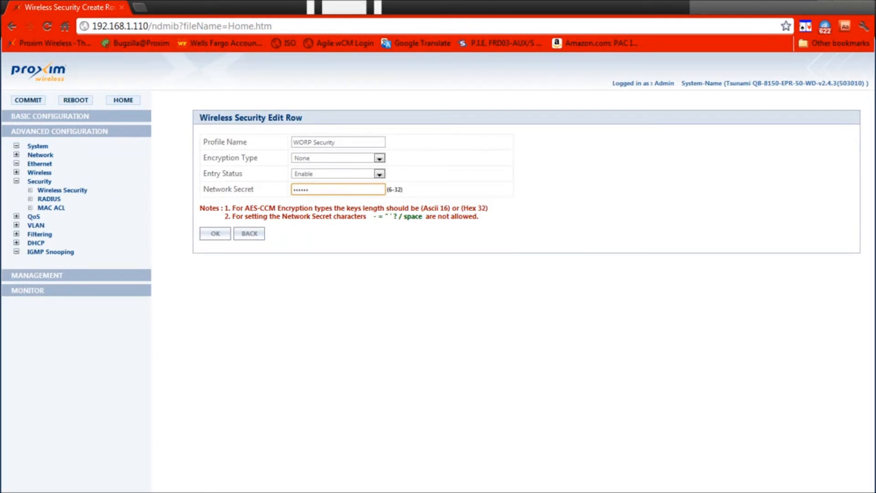
{"action": "left_click", "coordinate": [122, 99]}
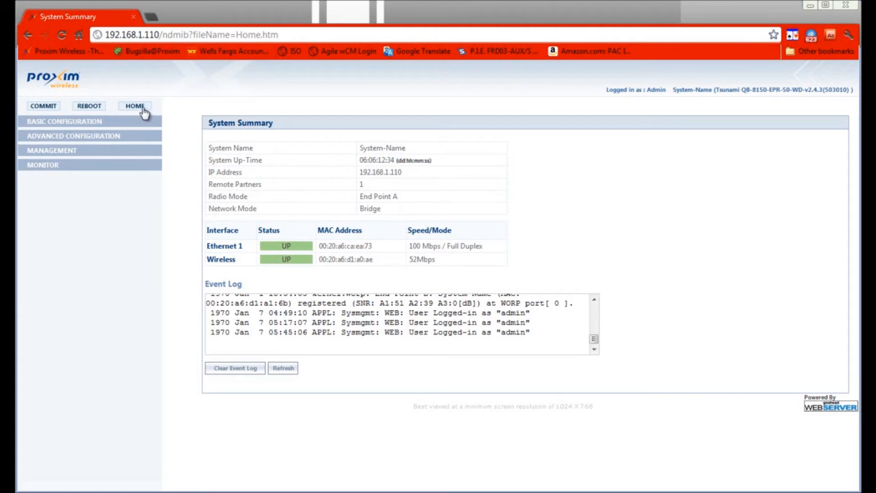
{"action": "mouse_move", "coordinate": [220, 260]}
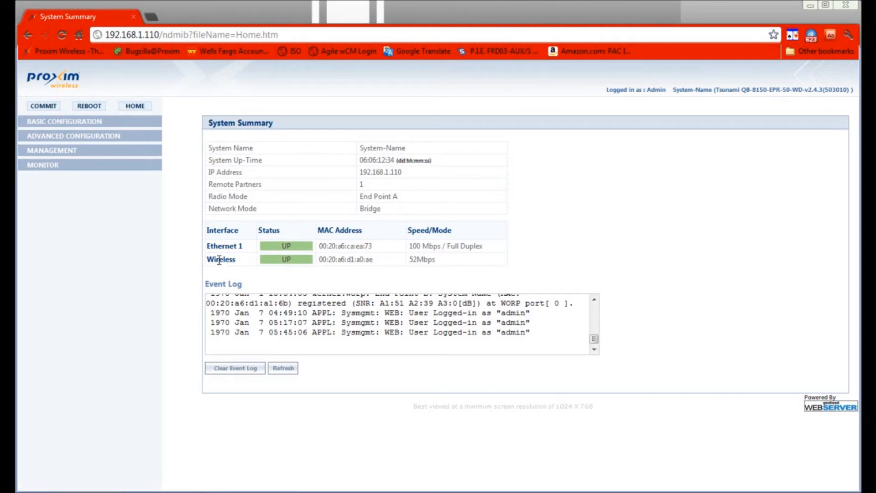
{"action": "mouse_move", "coordinate": [288, 263]}
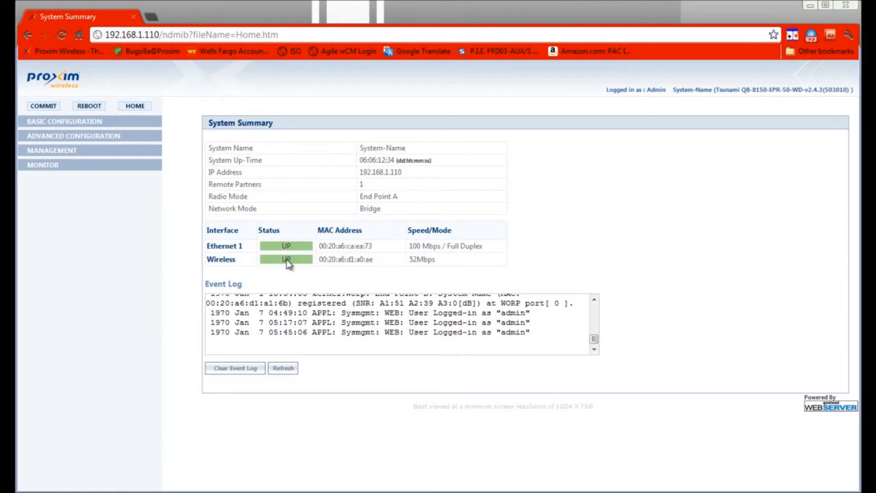